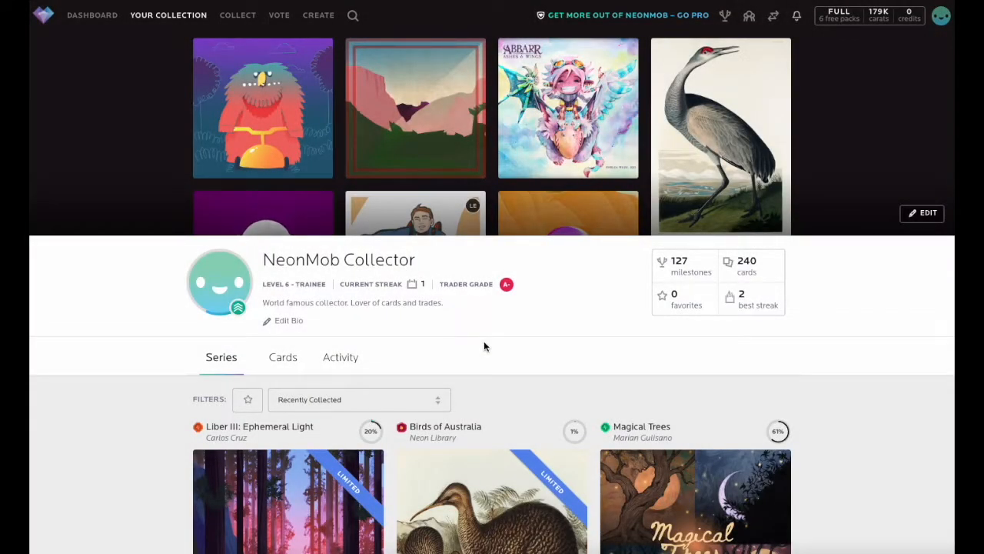
mouse_move(465, 347)
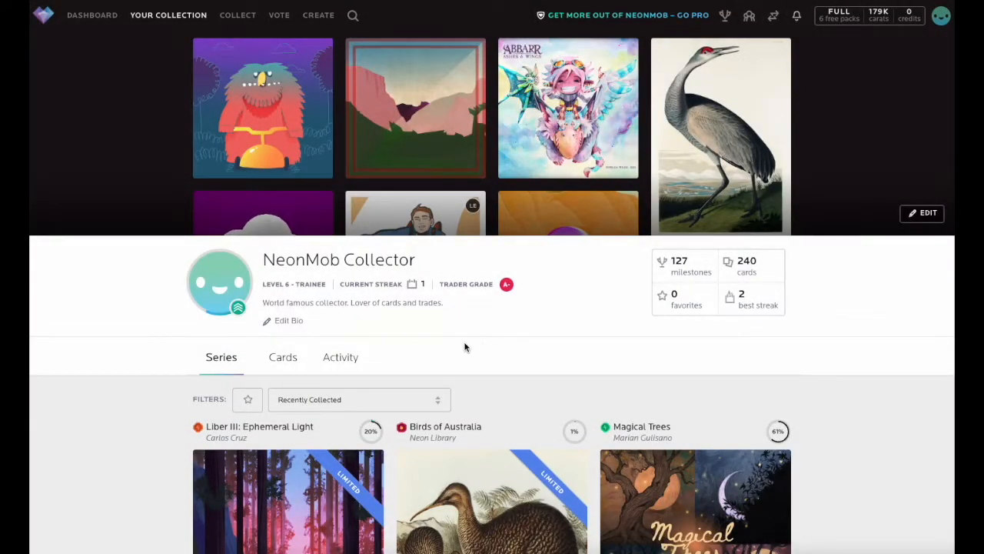
mouse_move(160, 29)
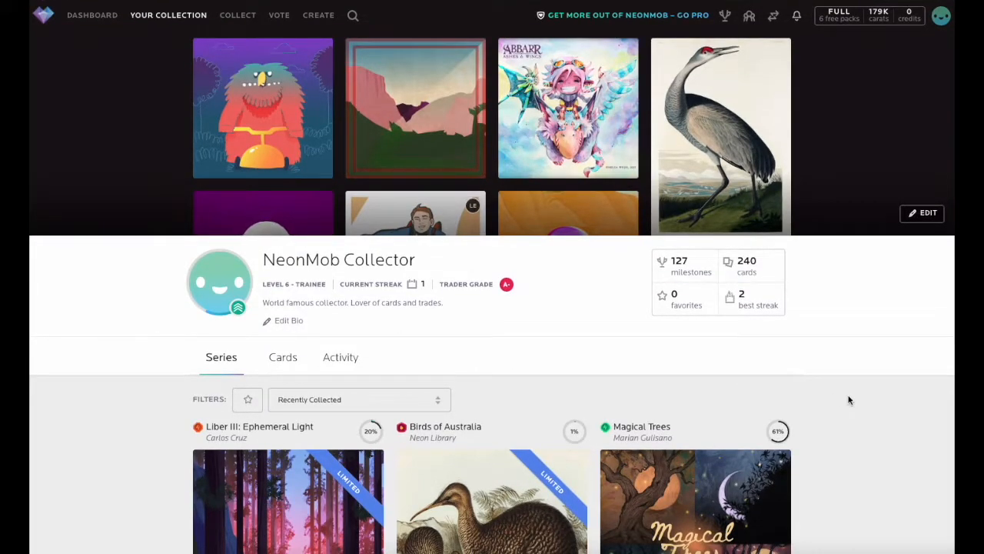
Expand the display case, then open the bio editor and save the bio unchanged.
scroll("down", 3)
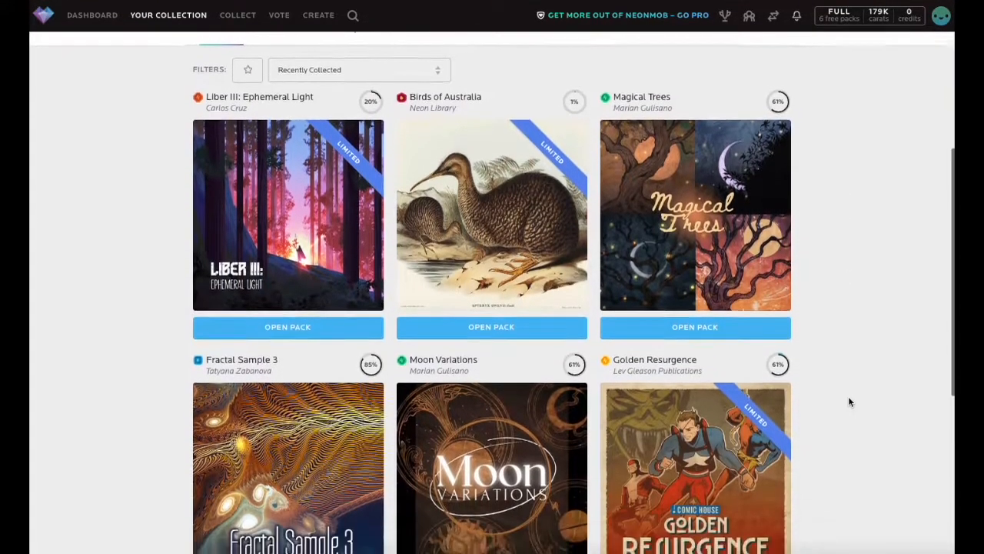
scroll("down", 3)
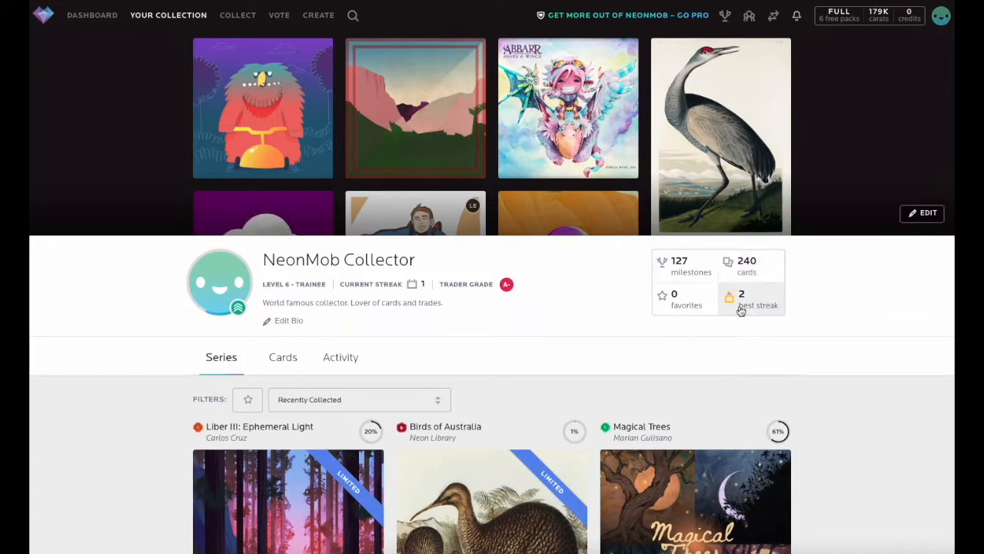
left_click(922, 213)
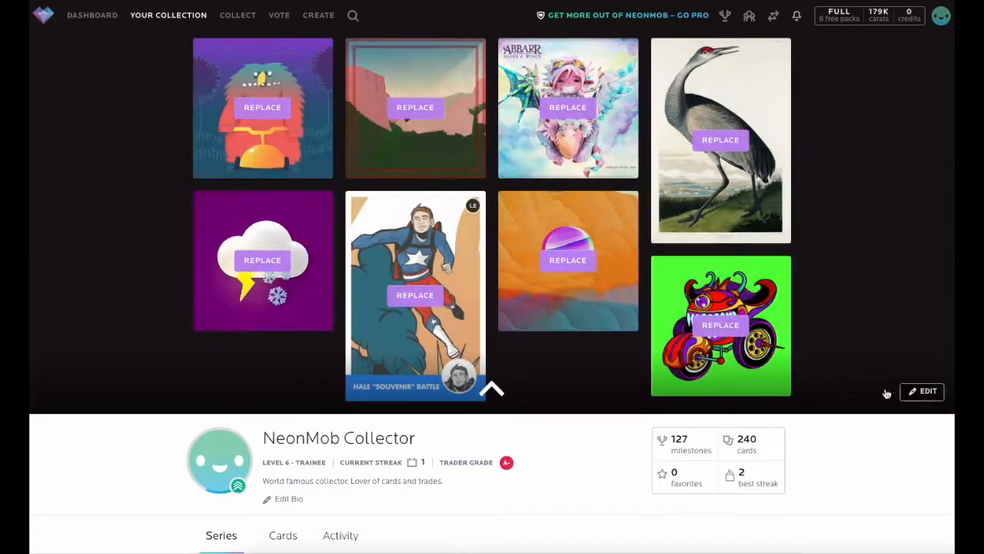
scroll("down", 3)
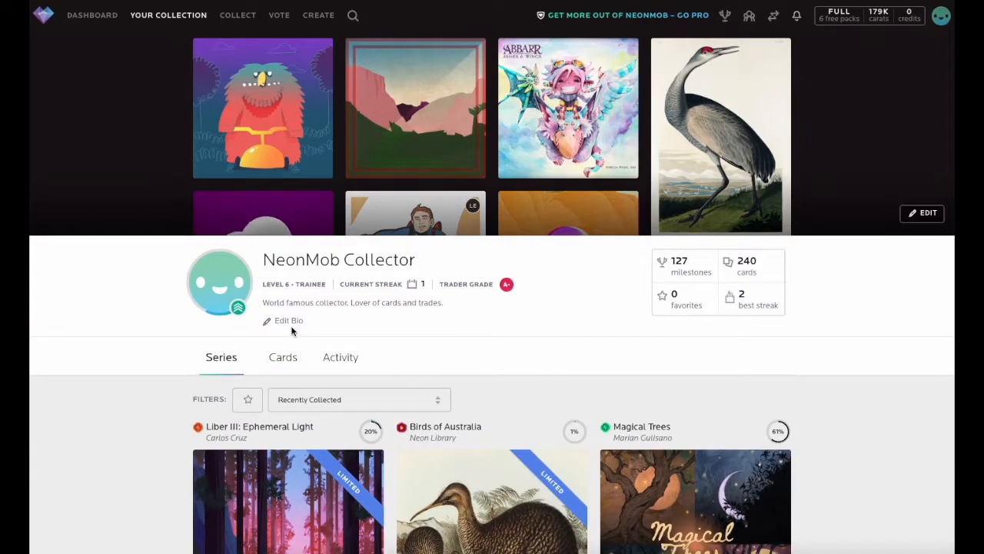
left_click(289, 320)
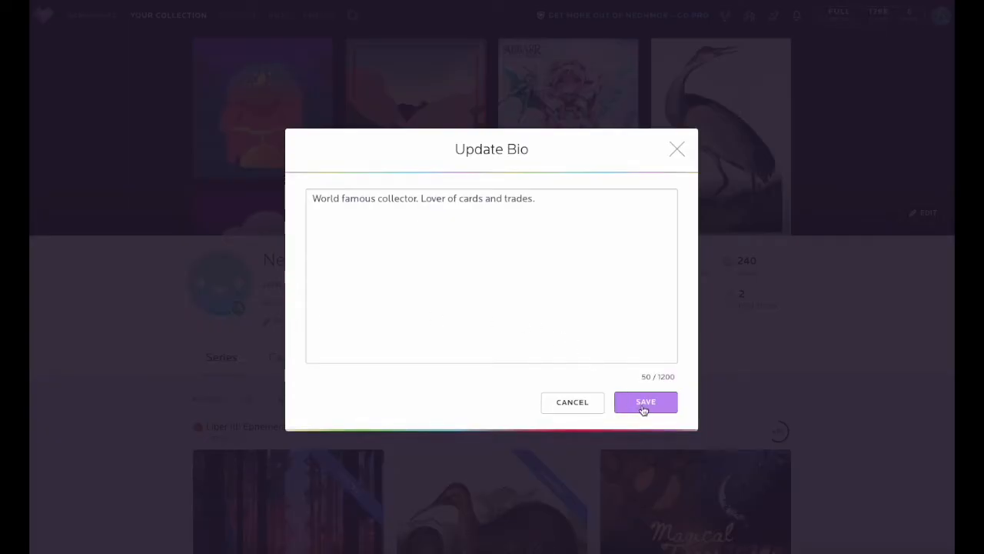
left_click(645, 402)
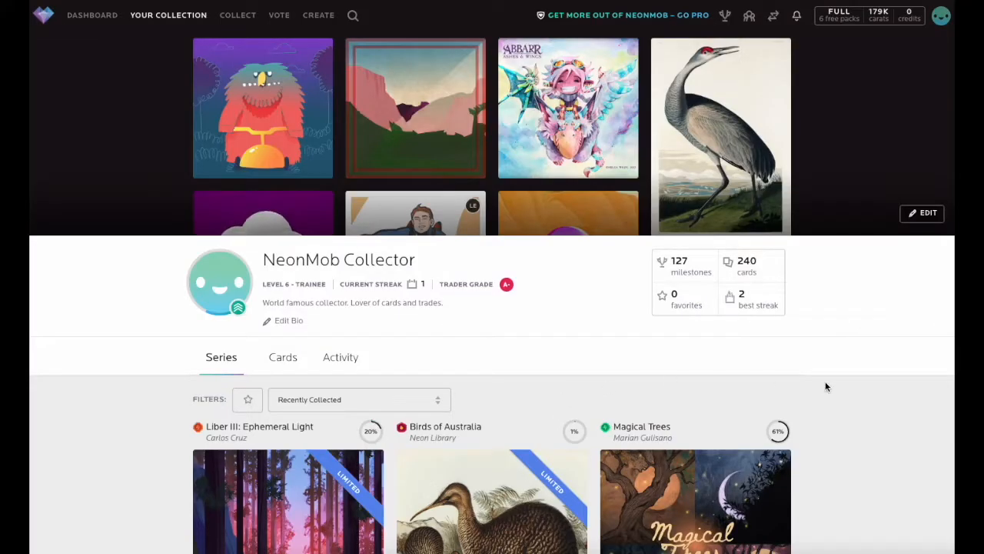
Switch the profile to the Activity view showing Birds of Australia achievement previews.
scroll("down", 3)
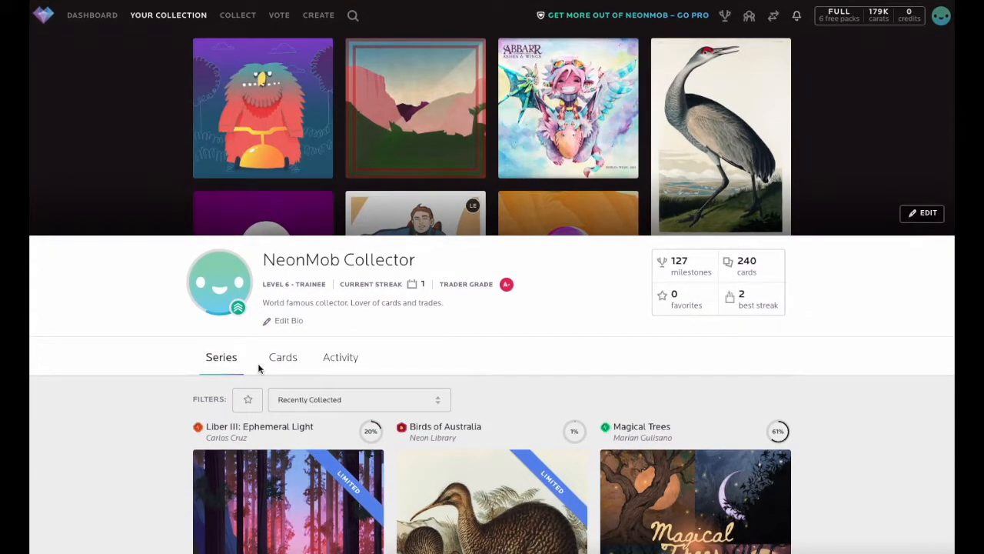
scroll("down", 3)
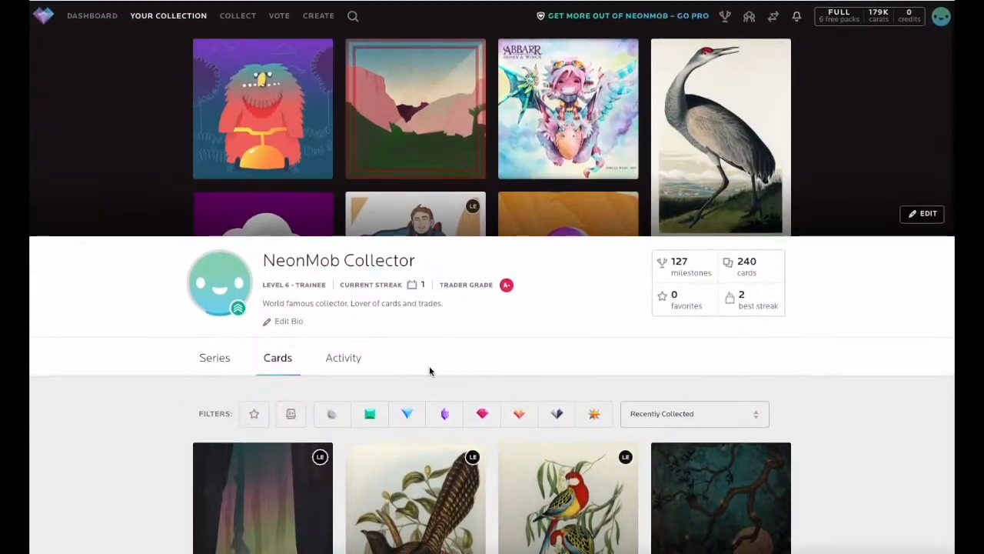
left_click(343, 357)
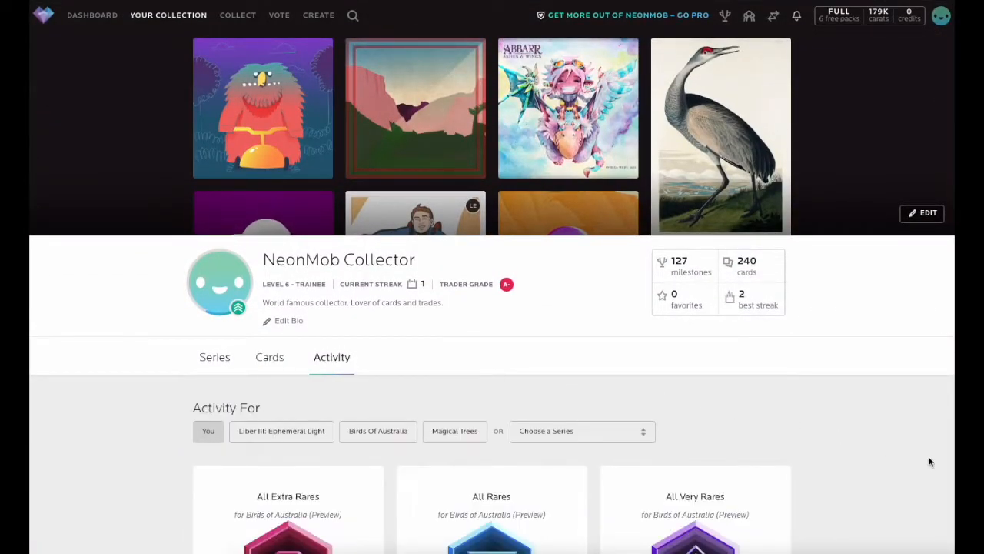
Point at the Choose a Series dropdown, then return the profile to the Series tab.
scroll("down", 3)
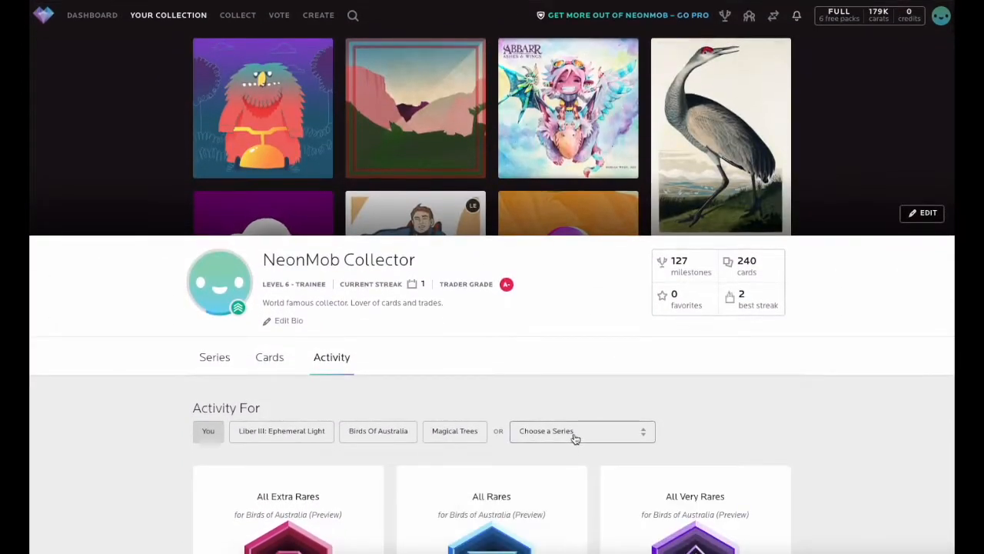
left_click(582, 431)
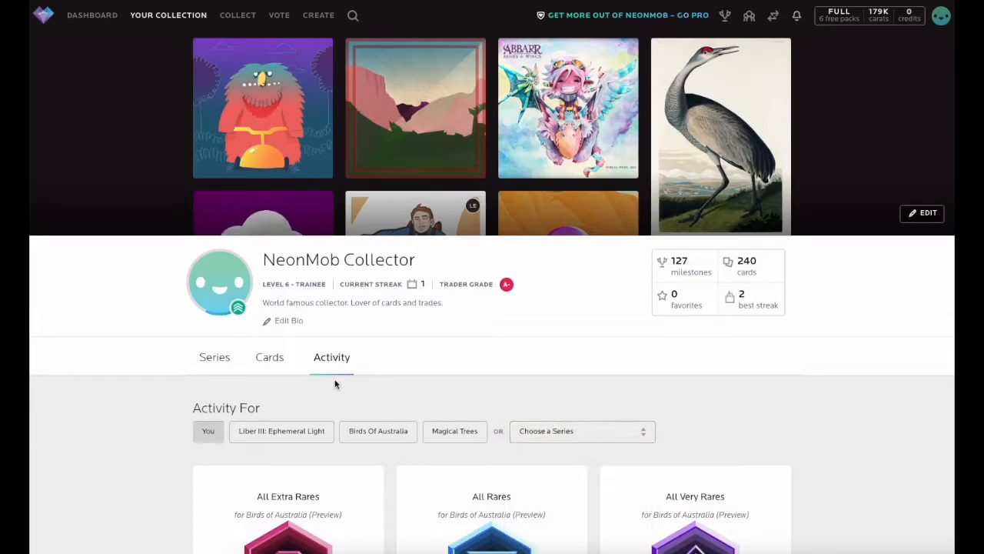
left_click(221, 357)
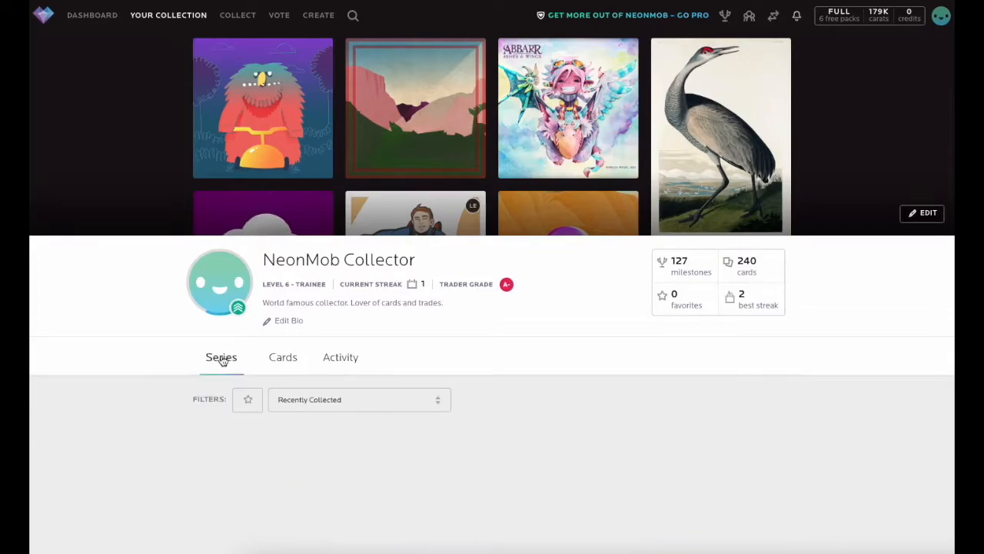
scroll("down", 3)
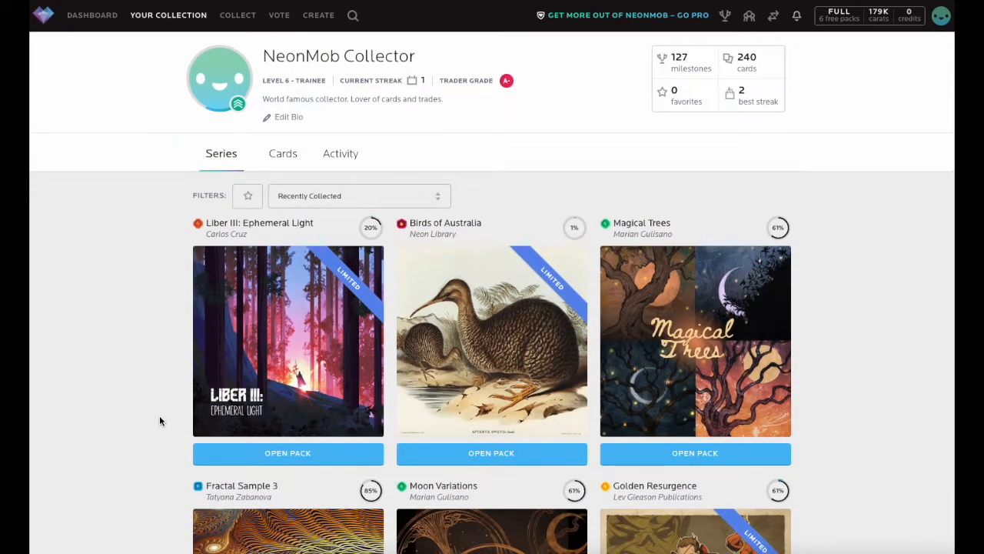
mouse_move(879, 318)
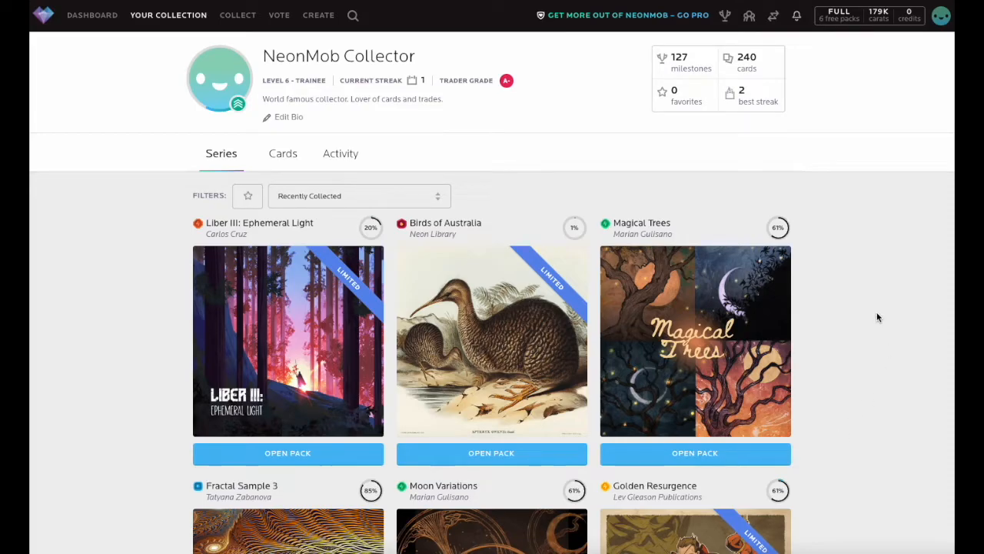